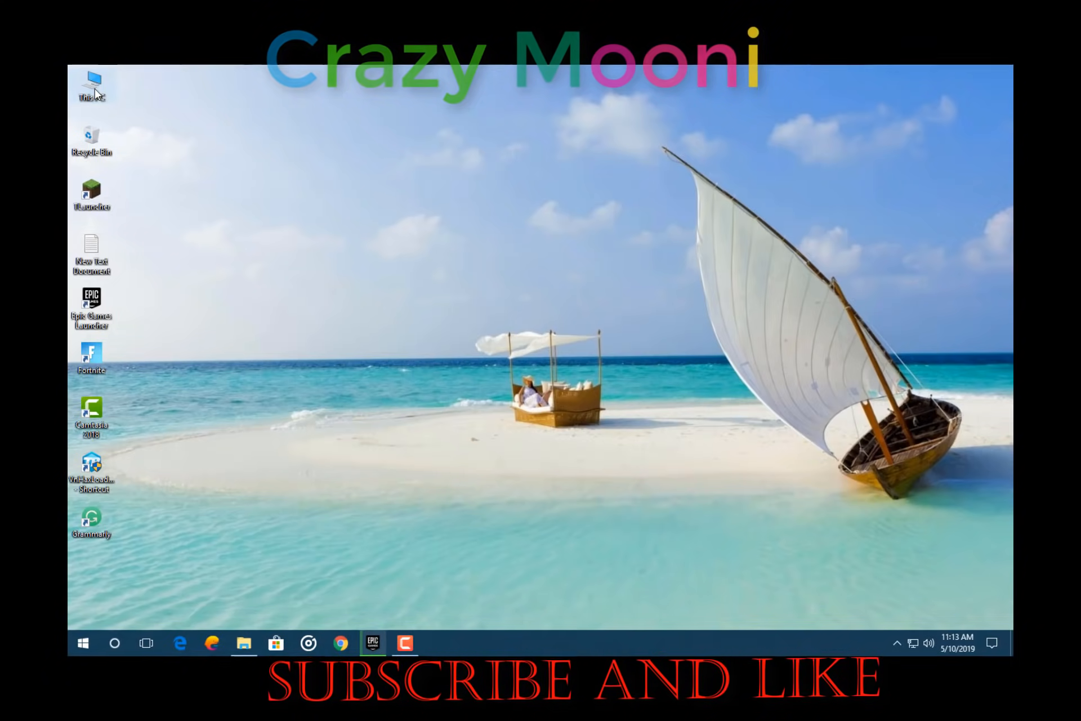
- Navigate from This PC through drive C: and the user profile into AppData
{"action": "double_click", "coordinate": [93, 79]}
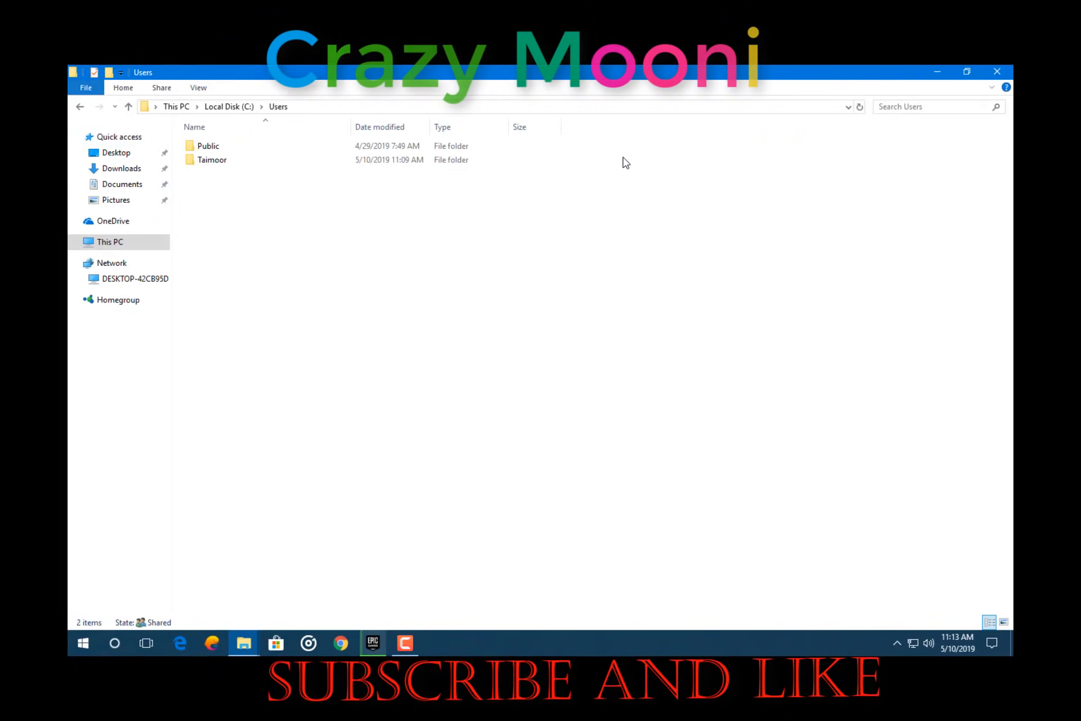
{"action": "double_click", "coordinate": [212, 159]}
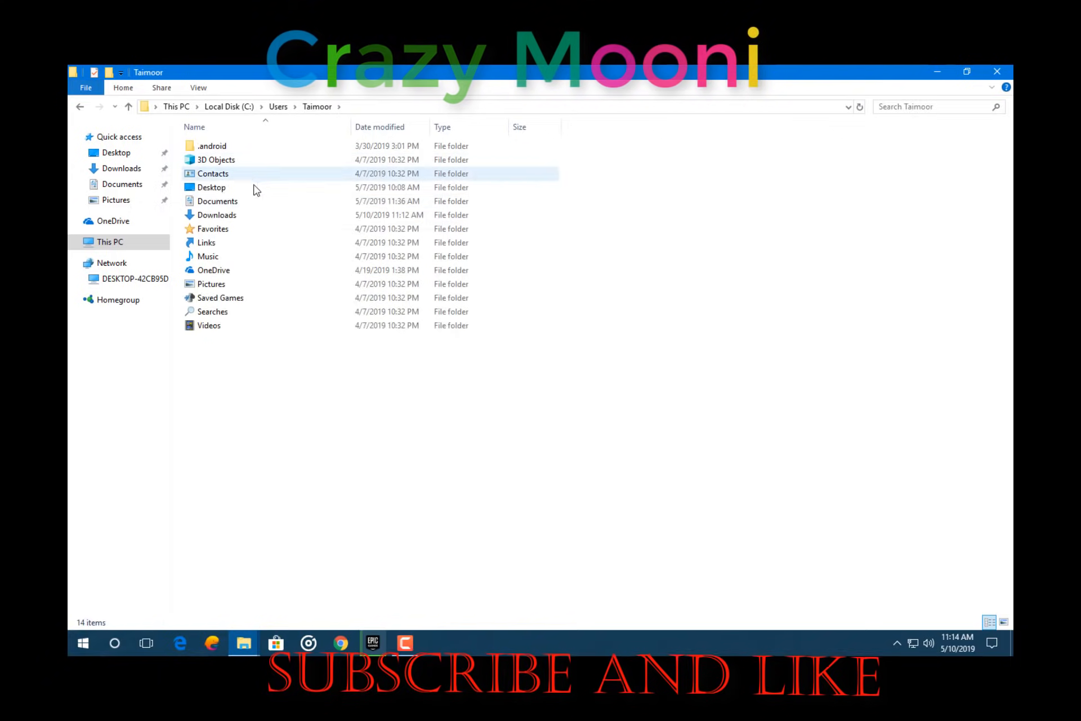
{"action": "left_click", "coordinate": [212, 145]}
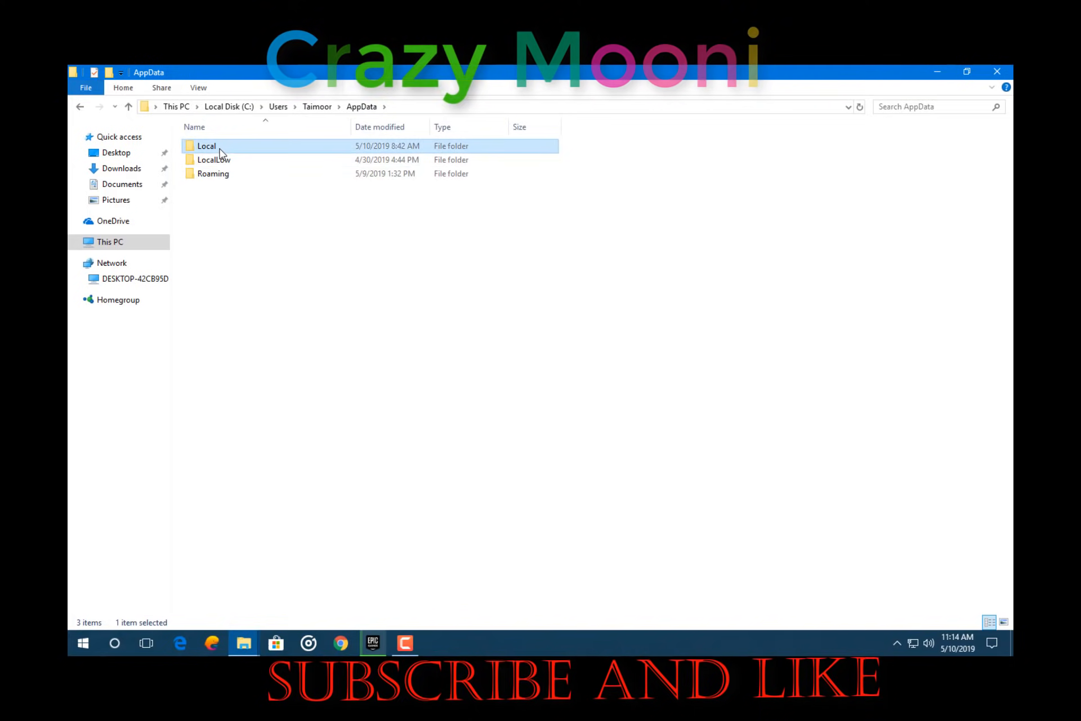
- Go through Local, EpicGamesLauncher and Saved to reach the webcache folder
{"action": "double_click", "coordinate": [206, 146]}
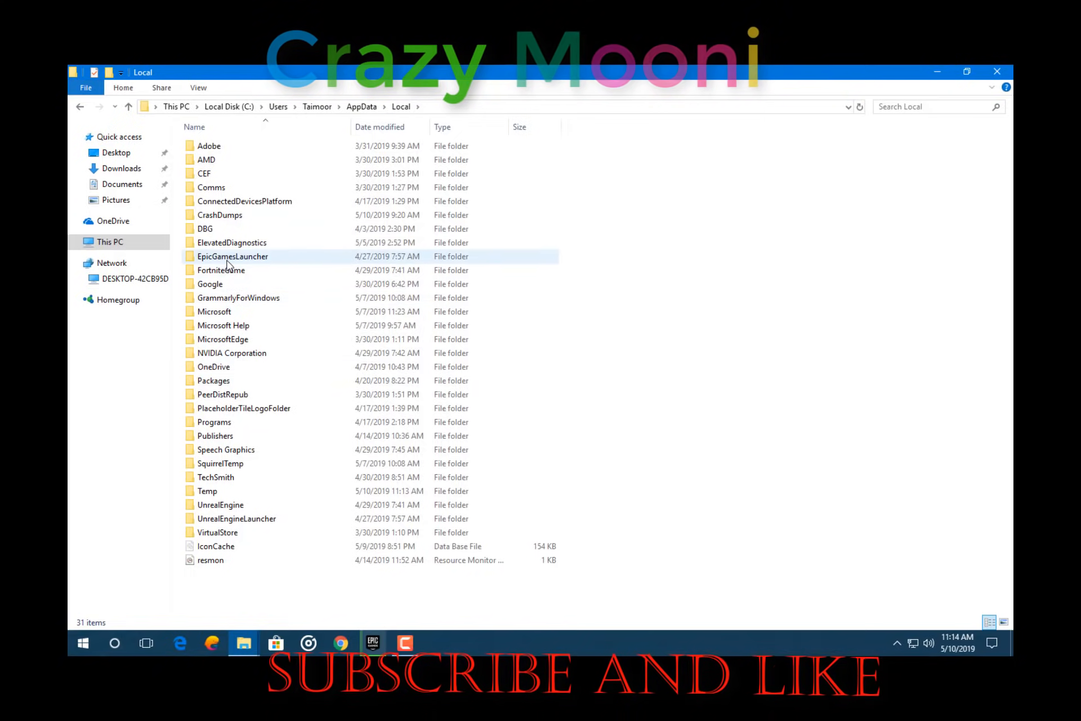
{"action": "double_click", "coordinate": [232, 257]}
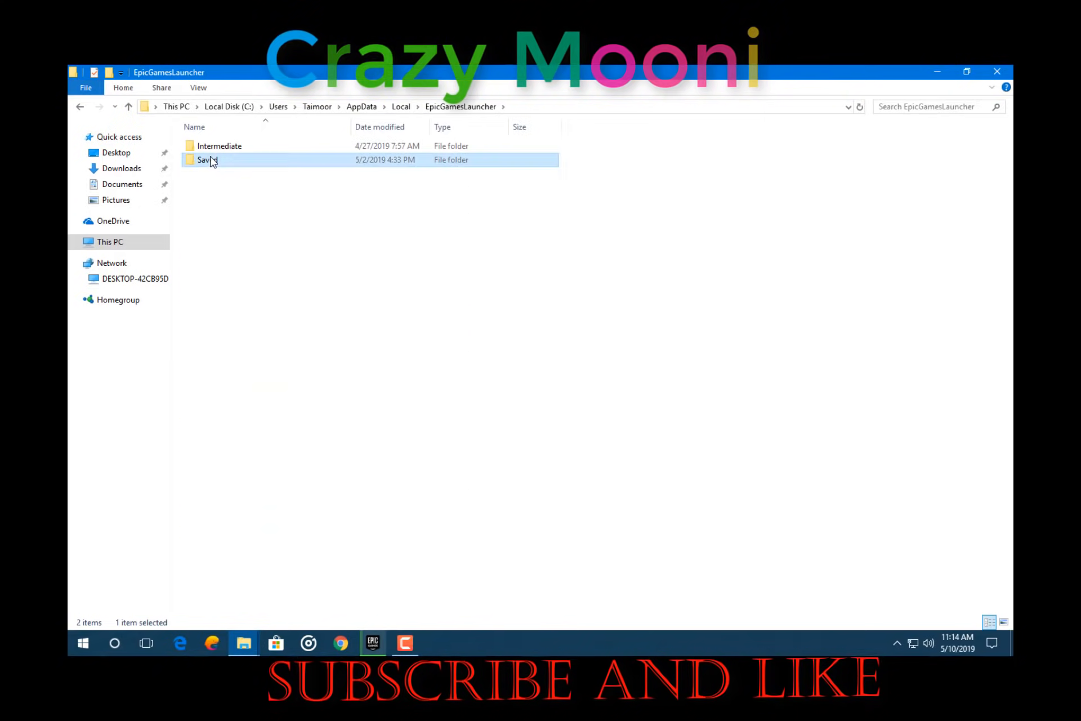
{"action": "double_click", "coordinate": [199, 159]}
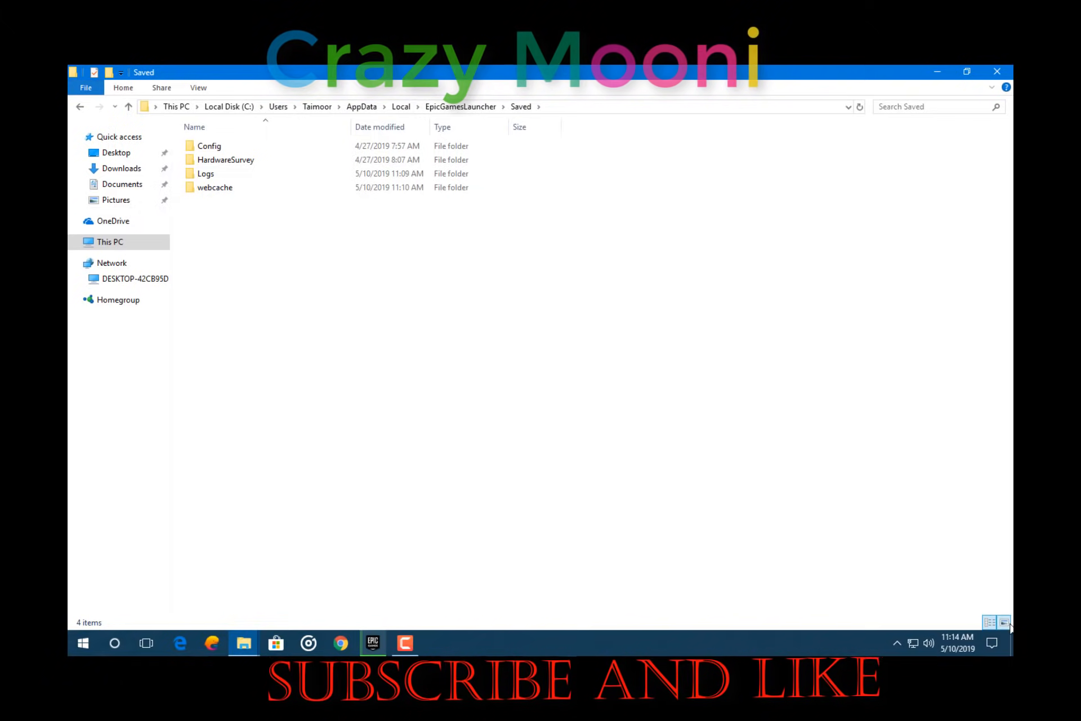
{"action": "left_click", "coordinate": [1003, 621]}
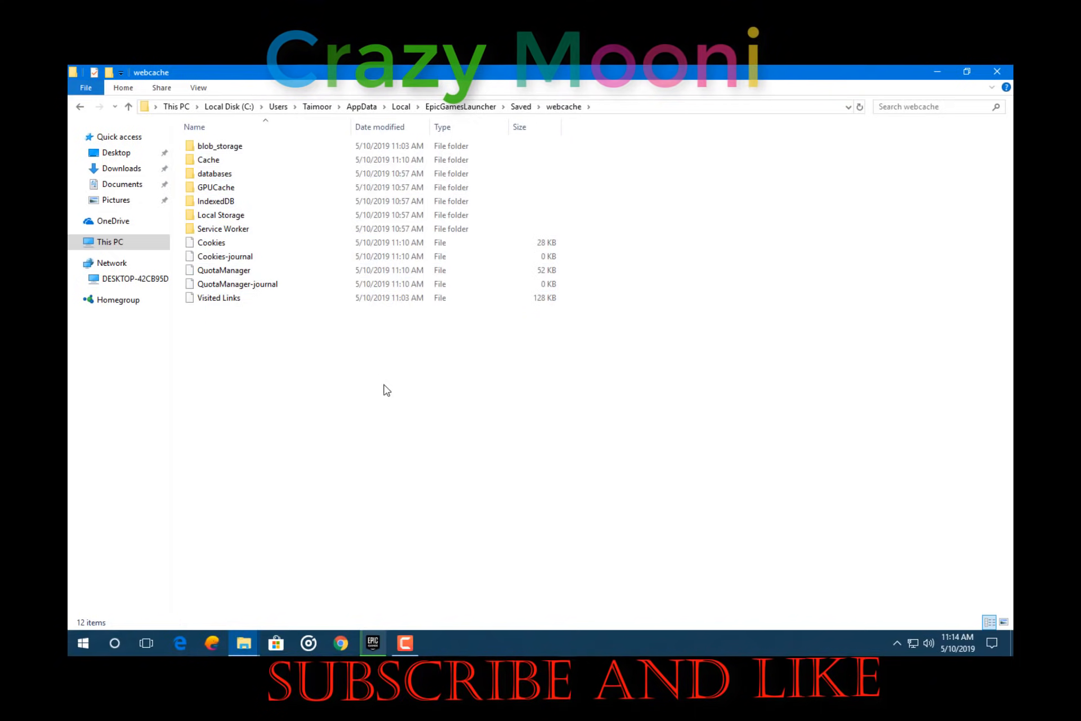
{"action": "mouse_move", "coordinate": [390, 630]}
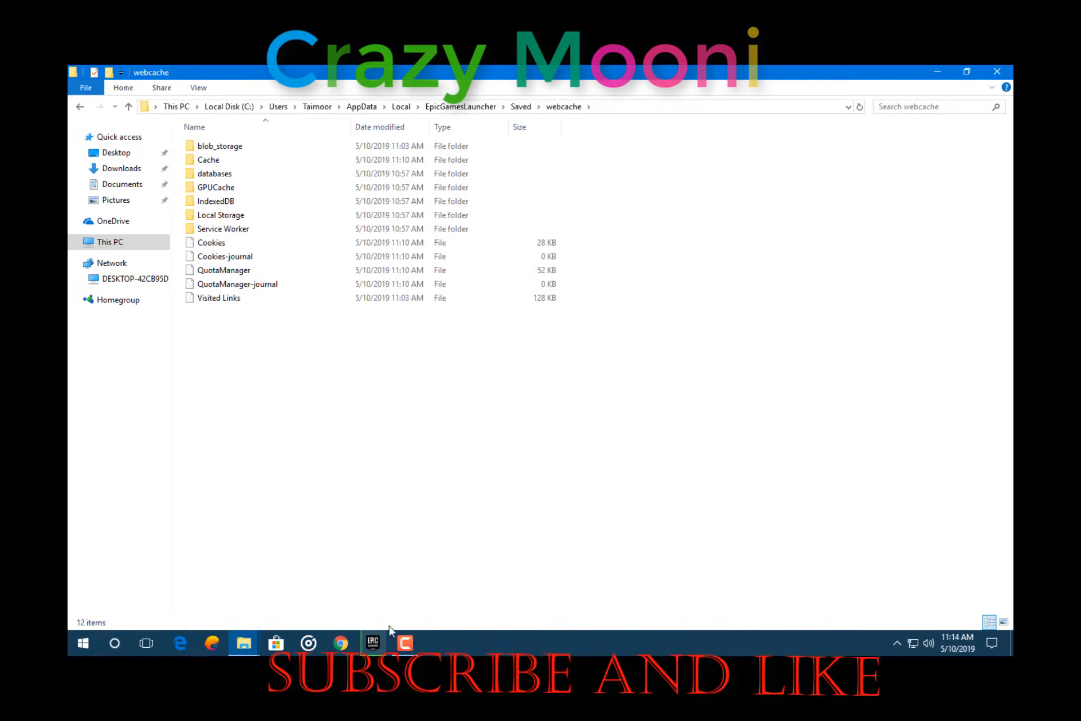
{"action": "left_click", "coordinate": [373, 642]}
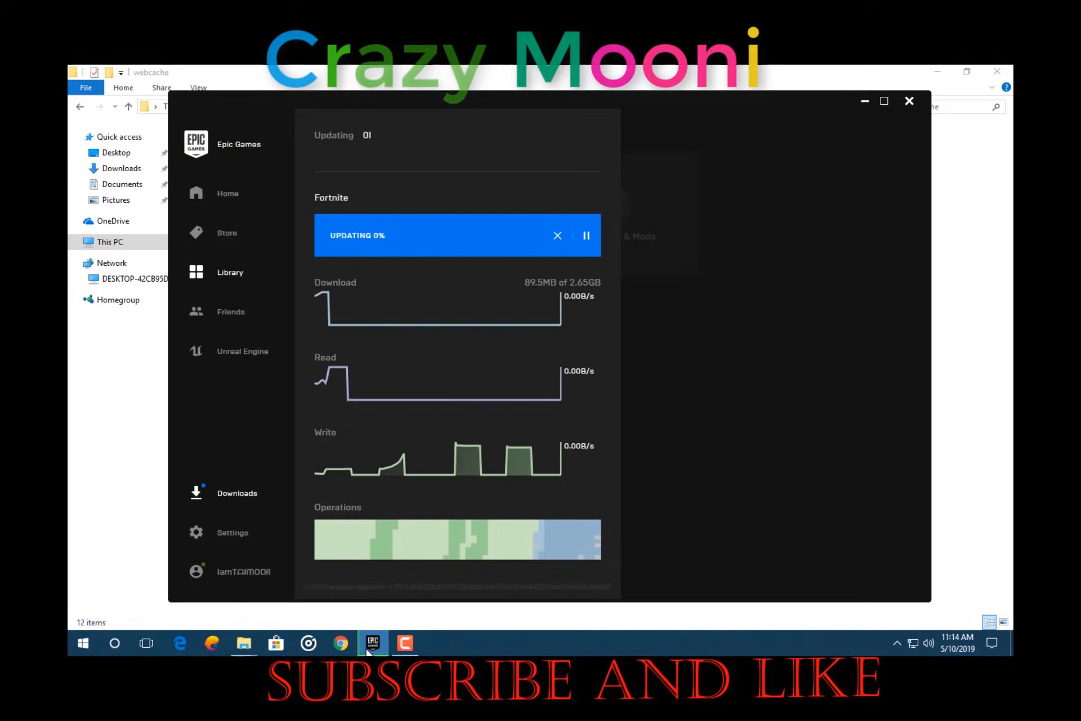
{"action": "left_click", "coordinate": [373, 642]}
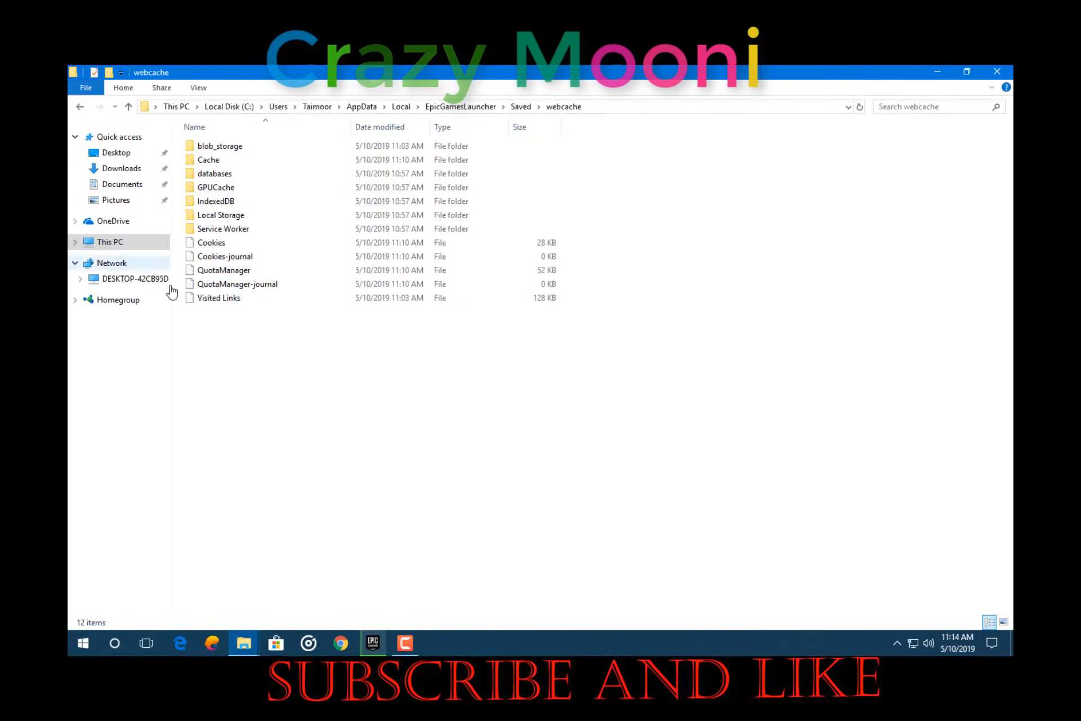
- Return to This PC, then open Local Disk (C:) and its Users folder
{"action": "left_click", "coordinate": [109, 242]}
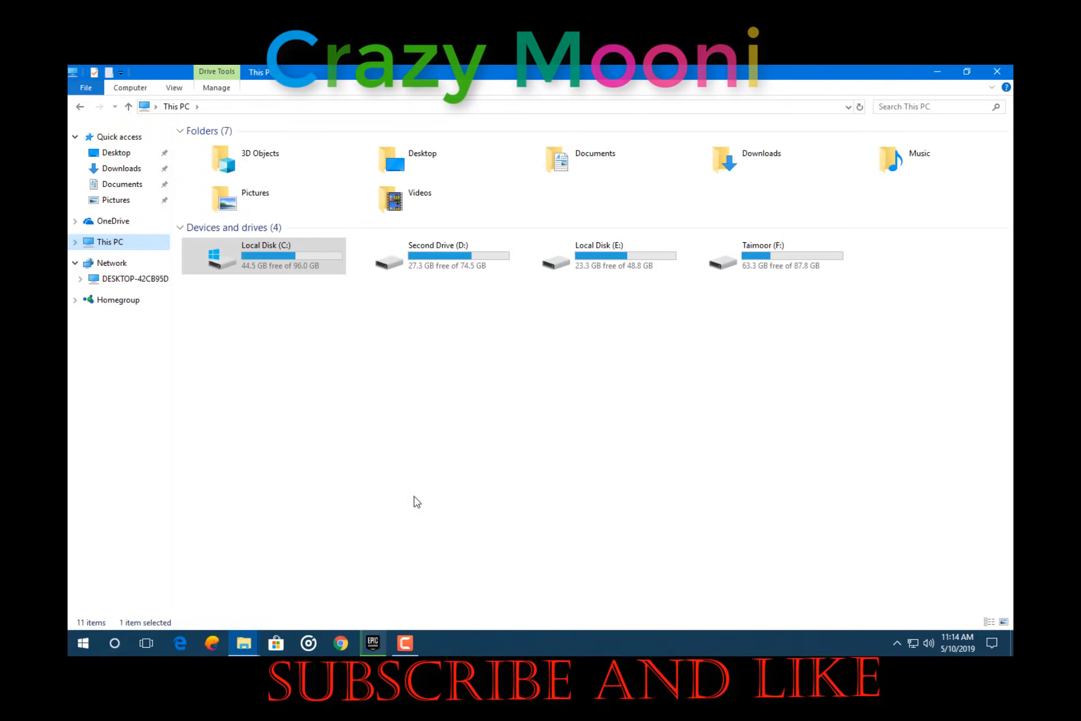
{"action": "mouse_move", "coordinate": [940, 628]}
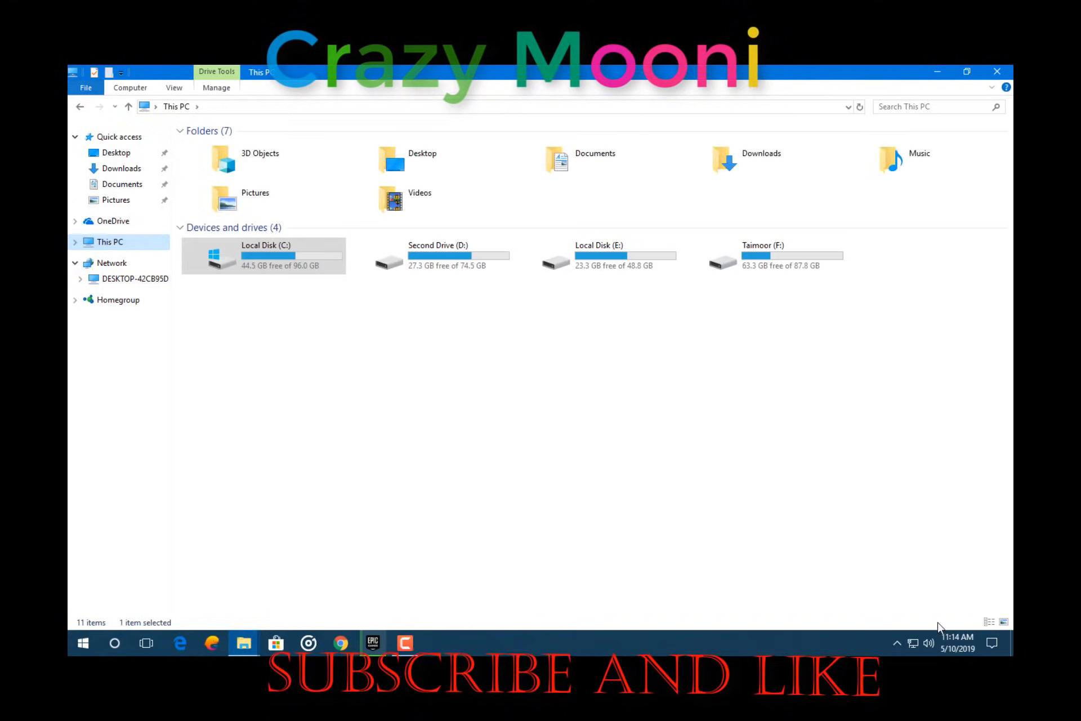
{"action": "mouse_move", "coordinate": [672, 528]}
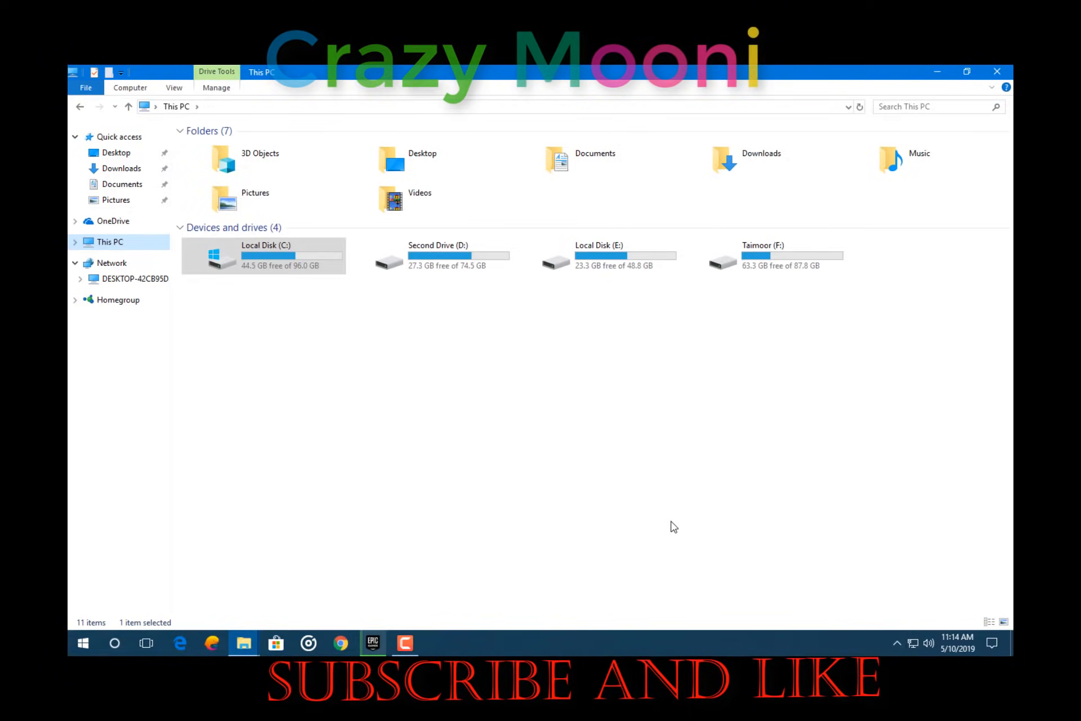
{"action": "double_click", "coordinate": [264, 255]}
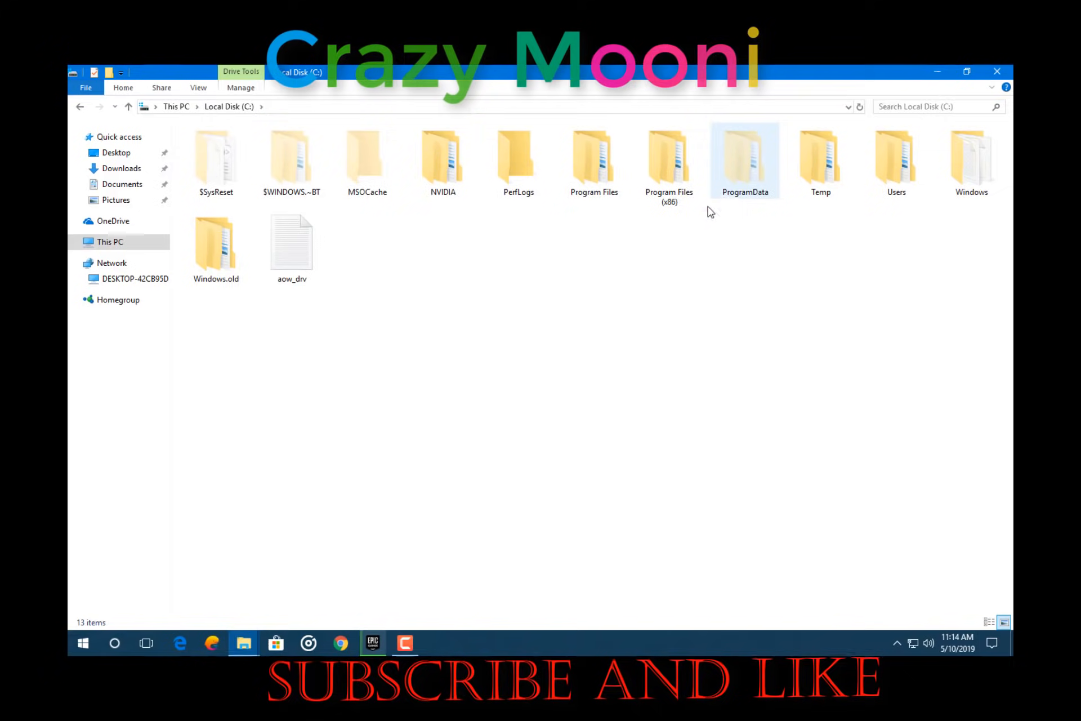
{"action": "double_click", "coordinate": [895, 157]}
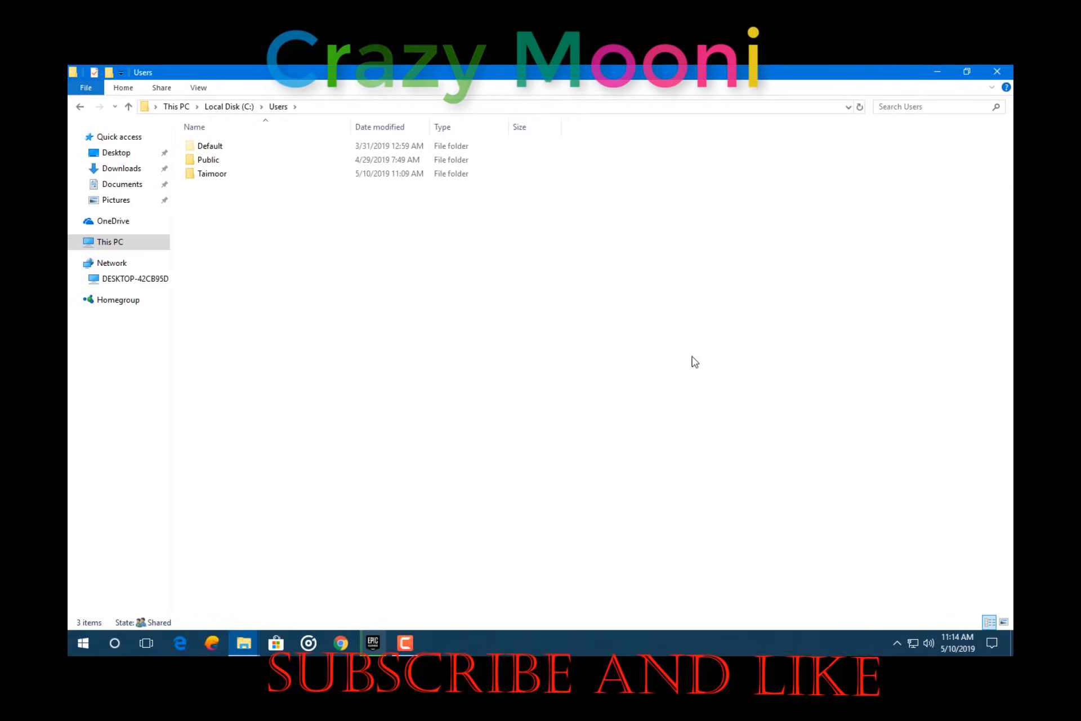
{"action": "left_click", "coordinate": [405, 643]}
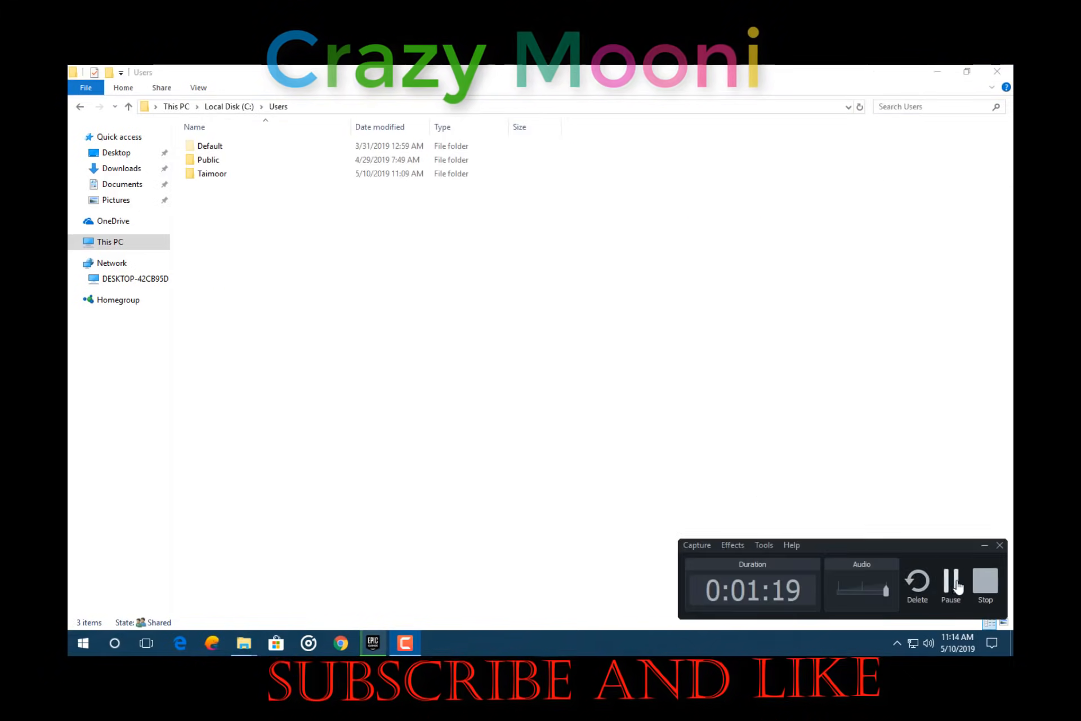
{"action": "mouse_move", "coordinate": [937, 638]}
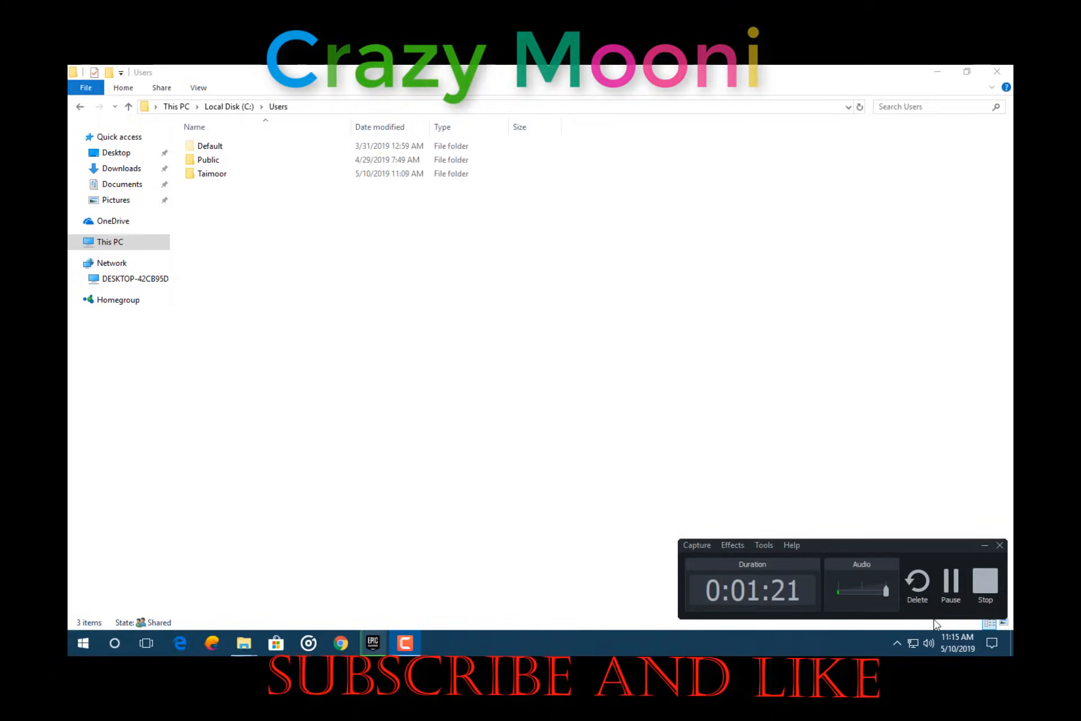